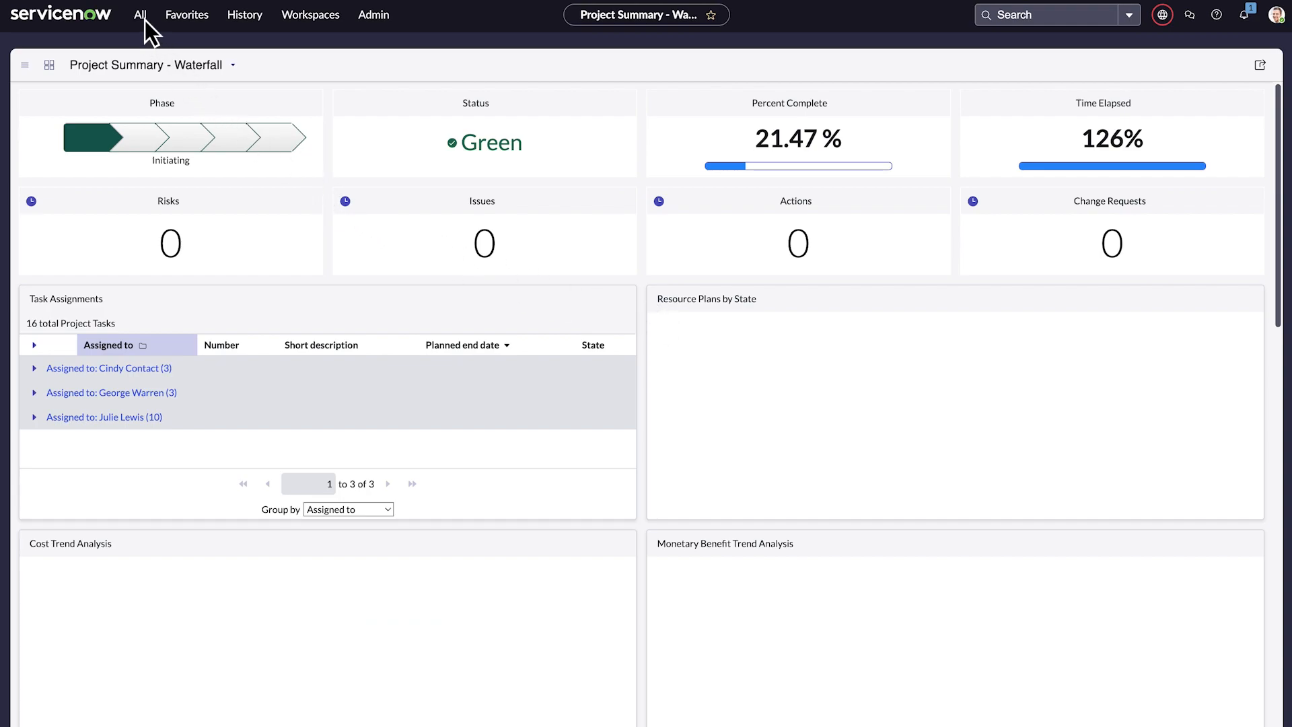
Filter System Properties by name to sn_cwm.record_mention_config
{"action": "left_click", "coordinate": [139, 15]}
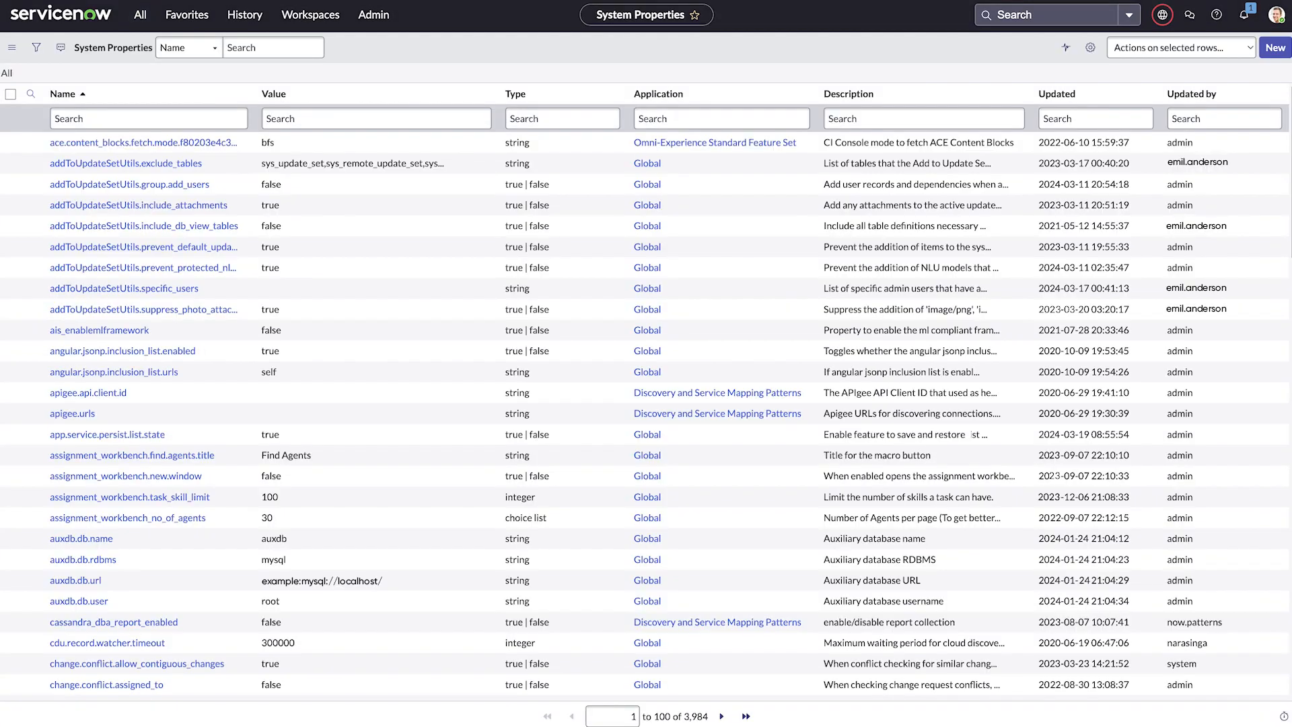
{"action": "type", "text": "sn_cwm.record_mention_config"}
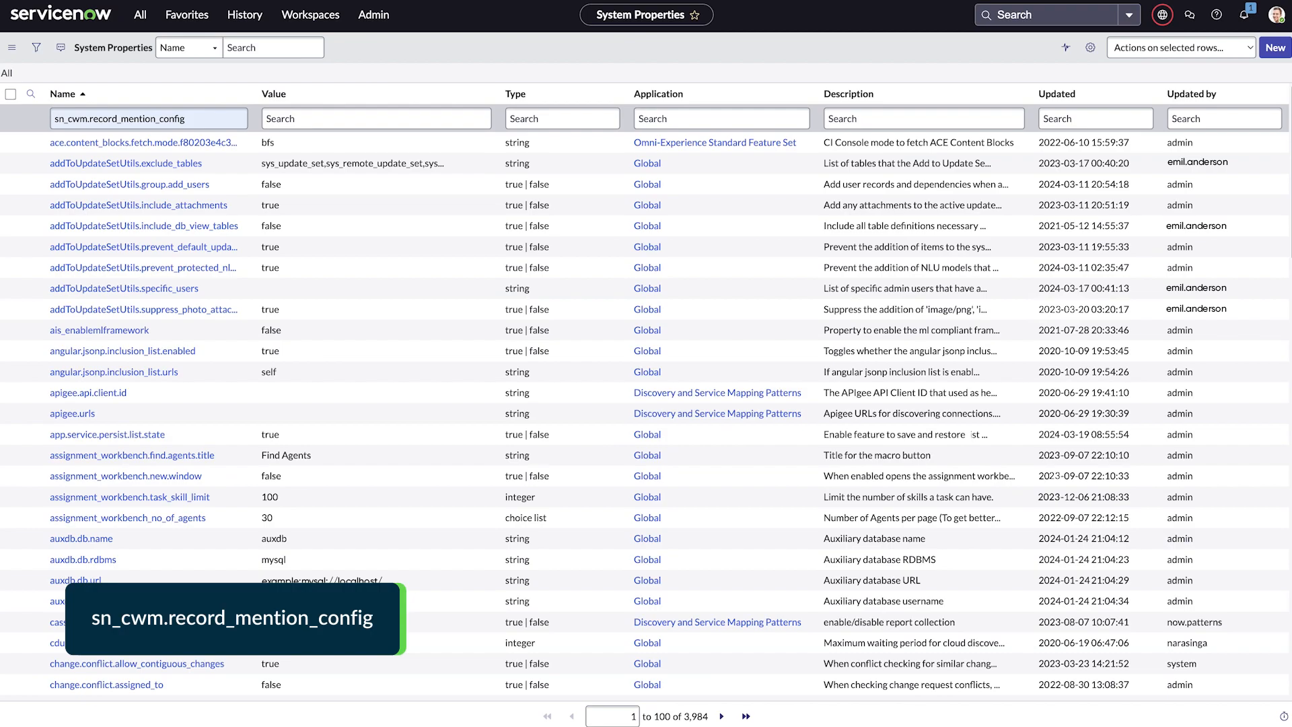
{"action": "key", "text": "Enter"}
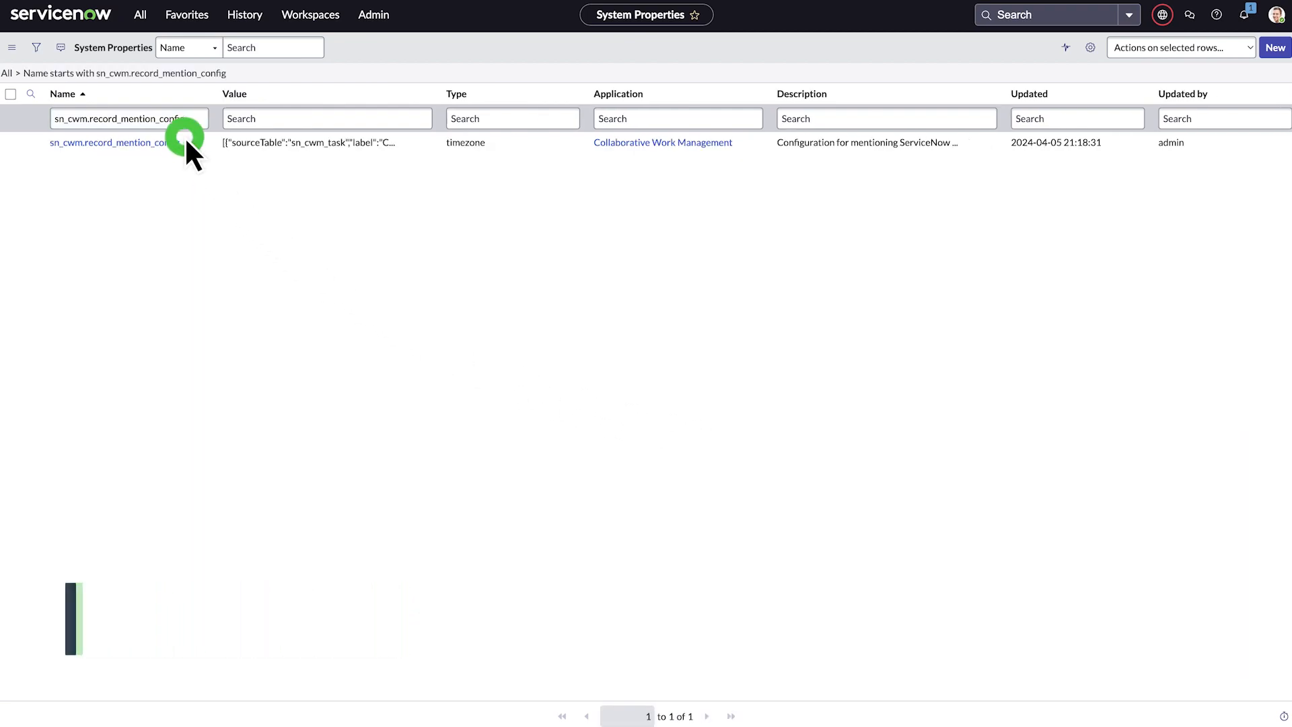
Append Incident and other source-table JSON entries to the property's Value
{"action": "left_click", "coordinate": [107, 143]}
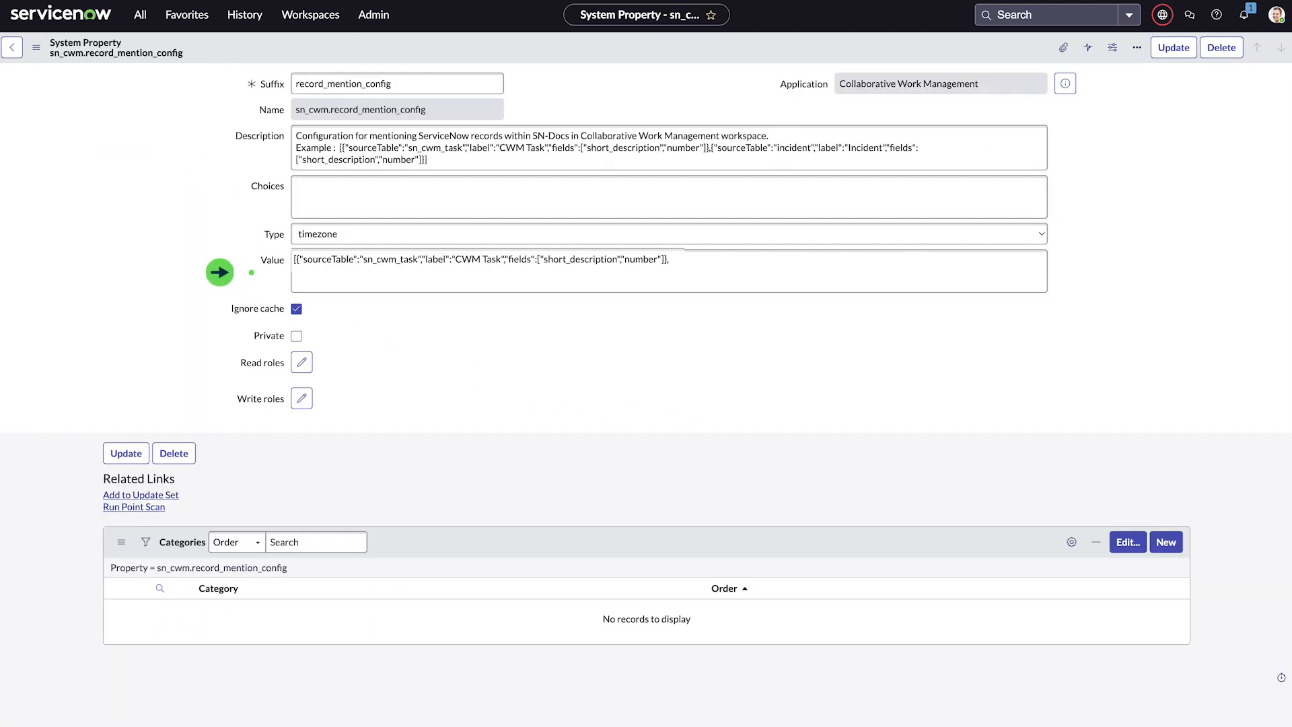
{"action": "left_click", "coordinate": [668, 272]}
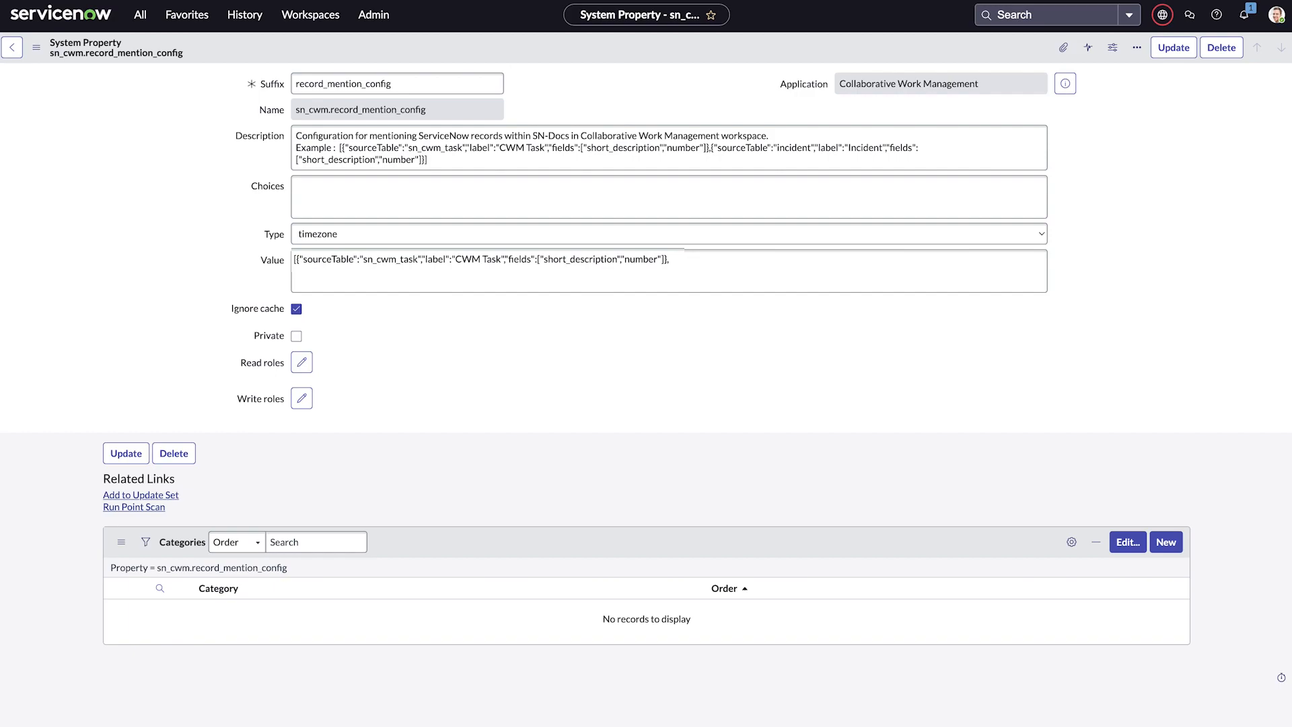
{"action": "type", "text": "{\"sourceTable\":\"incident\",\"label\":\"Incident\",\"fields\":[\"short_description\",\"number\"]}],"}
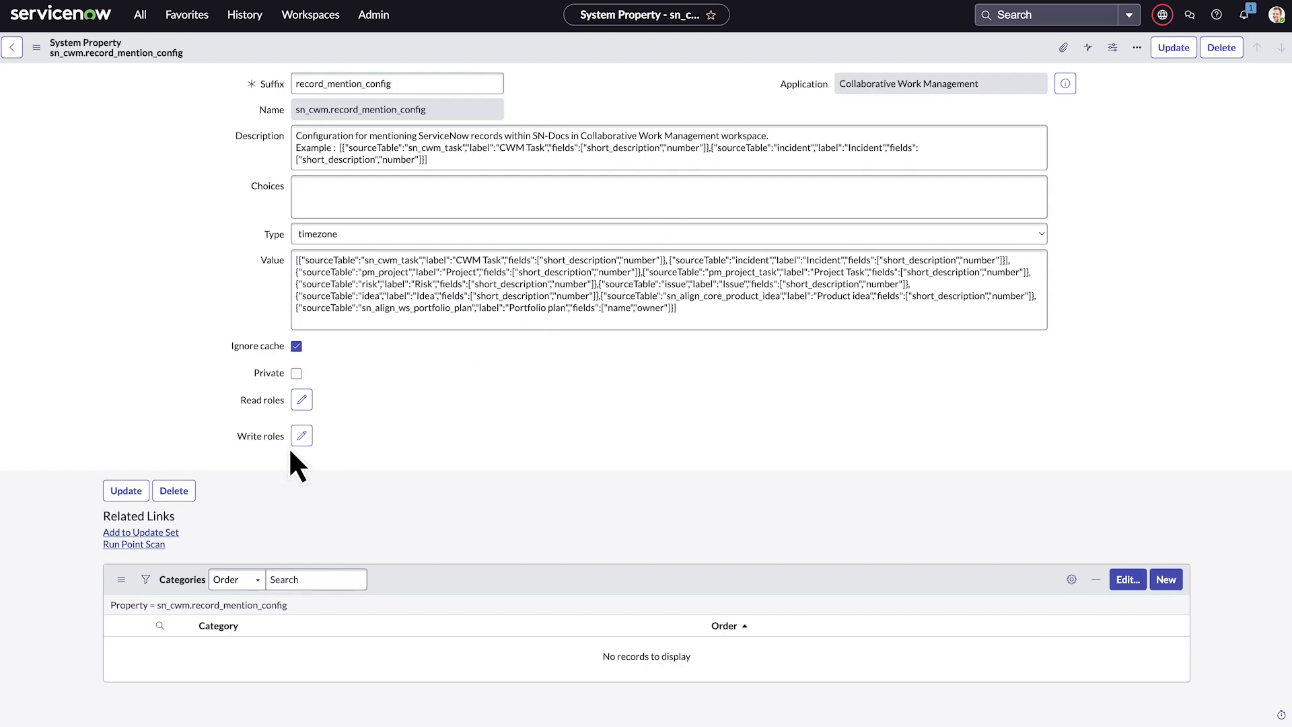
{"action": "mouse_move", "coordinate": [140, 513]}
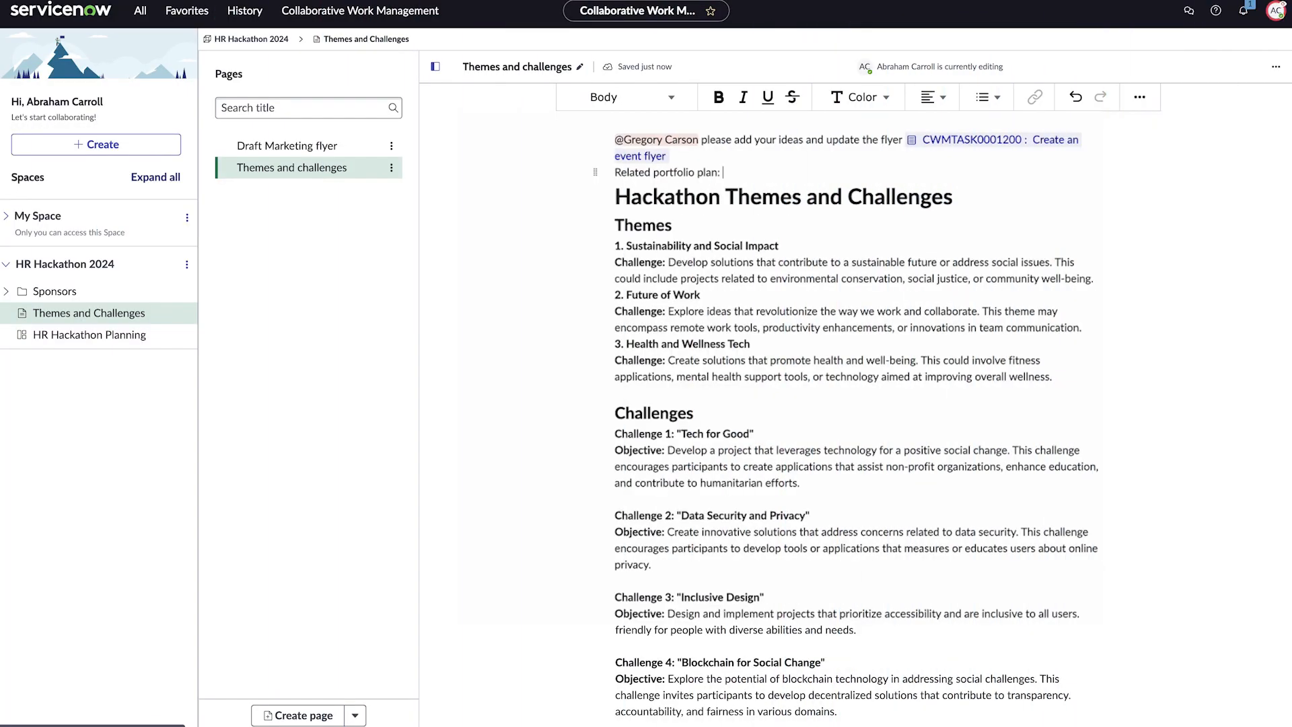
Type / in the Themes and challenges doc and choose Mention a record
{"action": "type", "text": "/"}
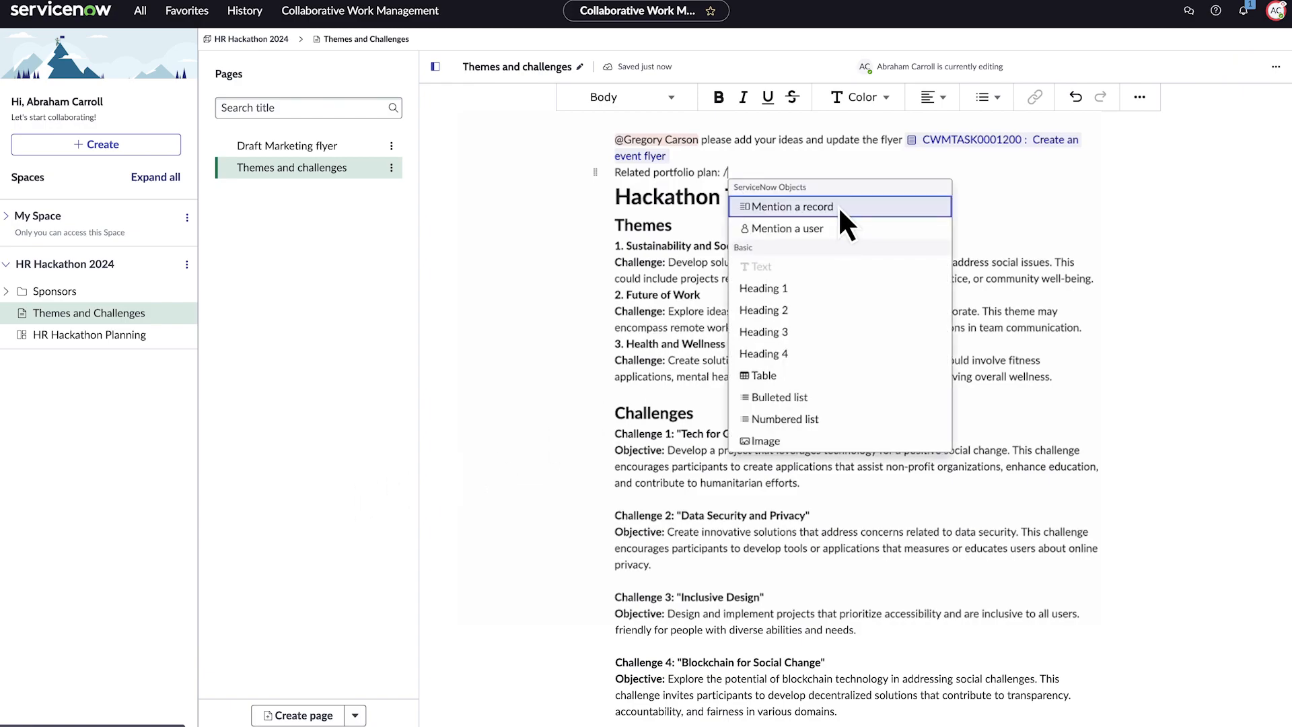
{"action": "left_click", "coordinate": [789, 205]}
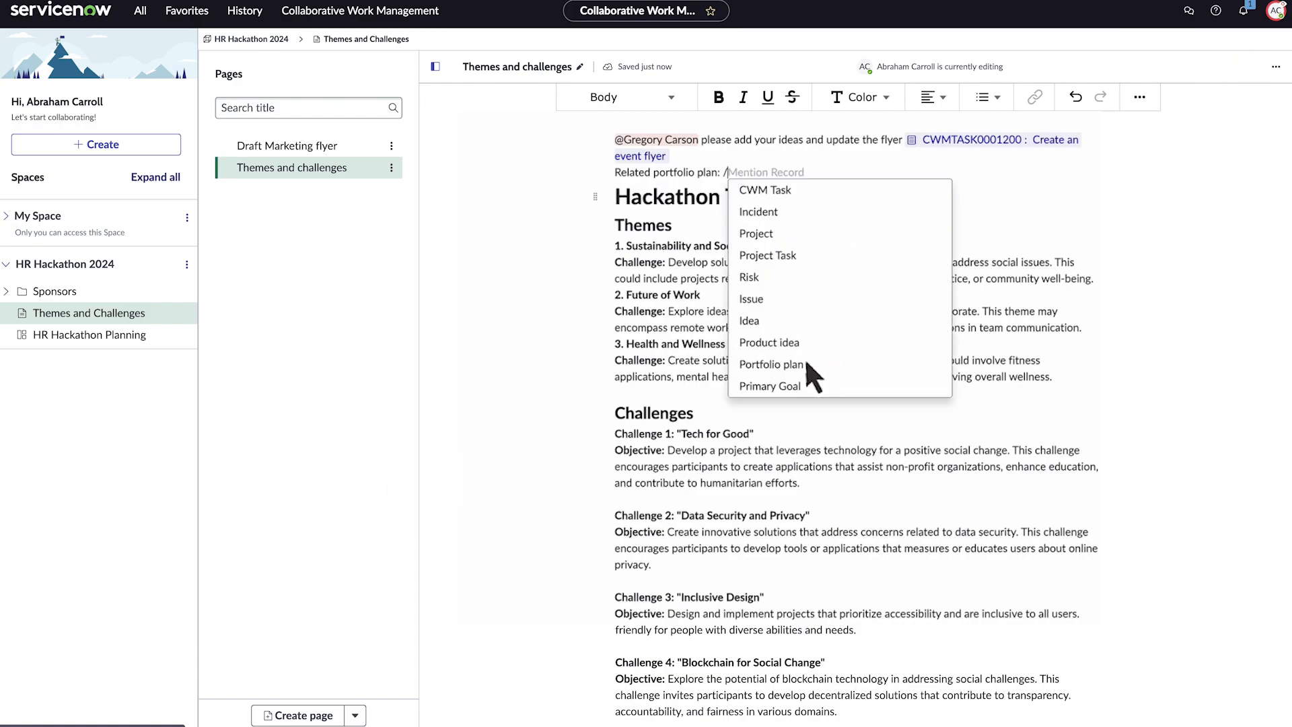